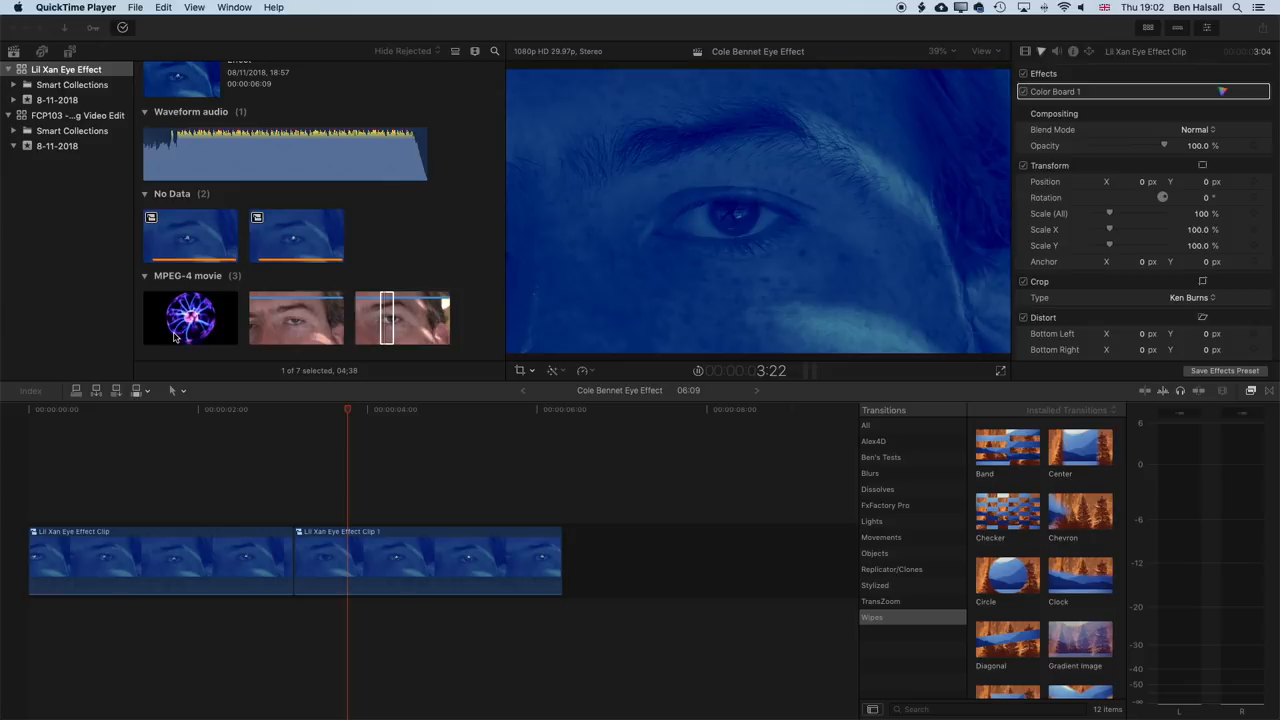
Select the plasma ball footage and place the playhead early in the MVI_4922 clip
{"action": "left_click", "coordinate": [190, 318]}
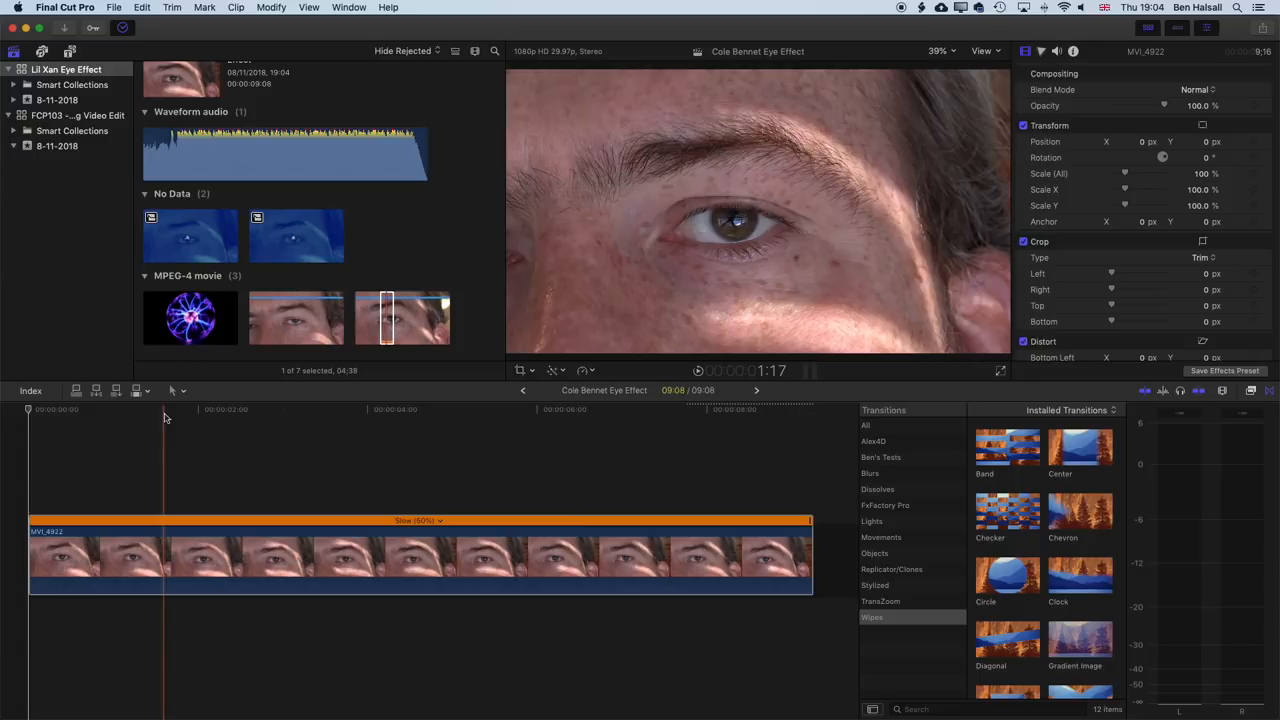
{"action": "left_click", "coordinate": [276, 409]}
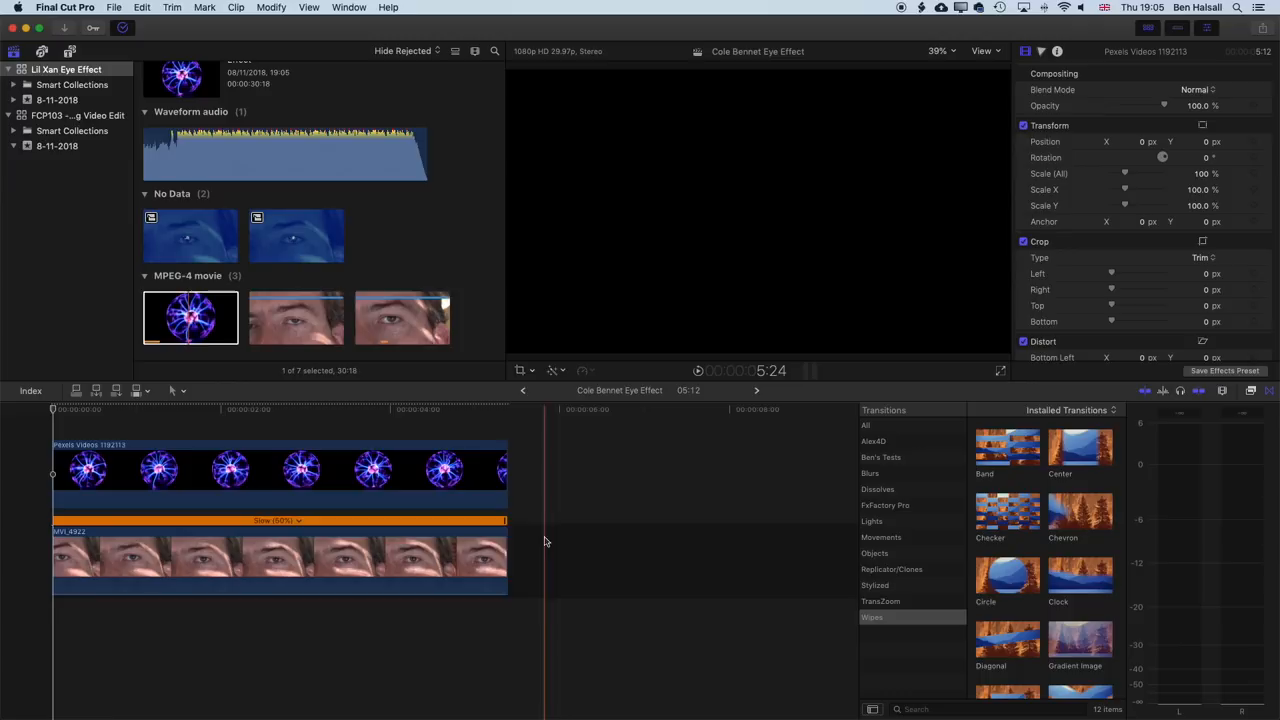
Deselect the timeline clips once the Pexels plasma ball clip is placed
{"action": "left_click", "coordinate": [138, 470]}
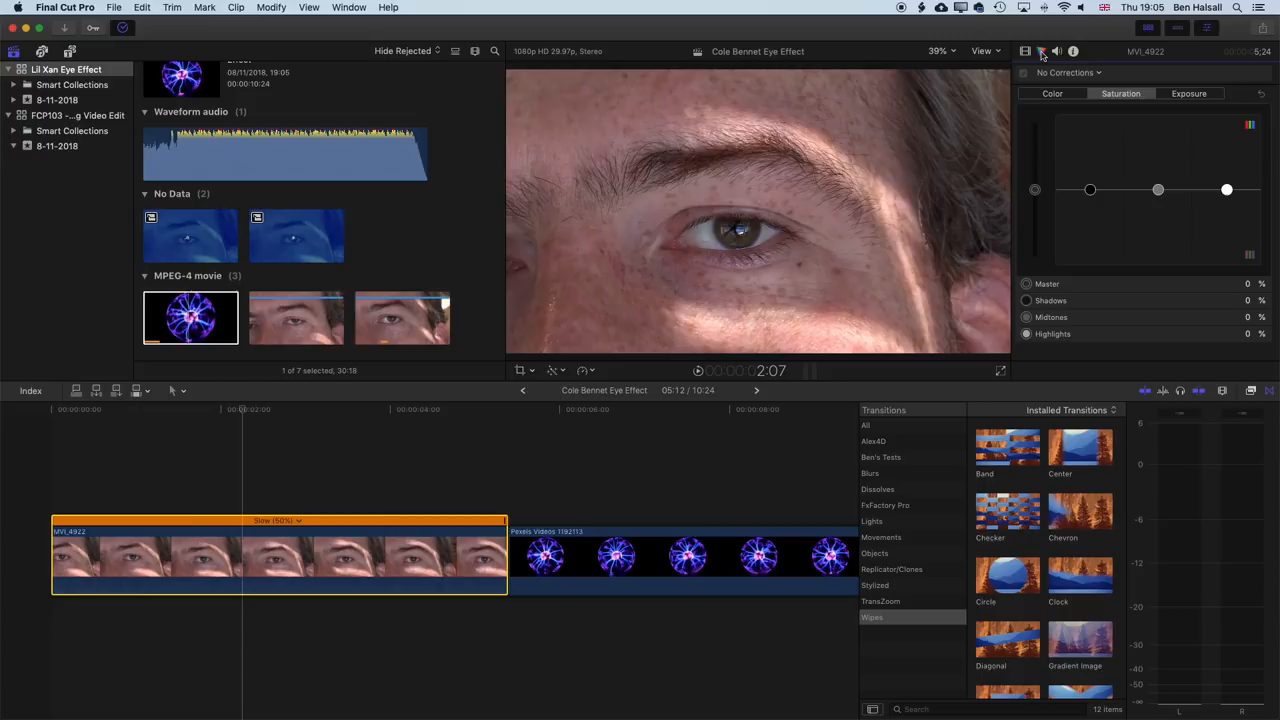
Open the Color inspector on MVI_4922 for a Color Board correction
{"action": "left_click", "coordinate": [1189, 93]}
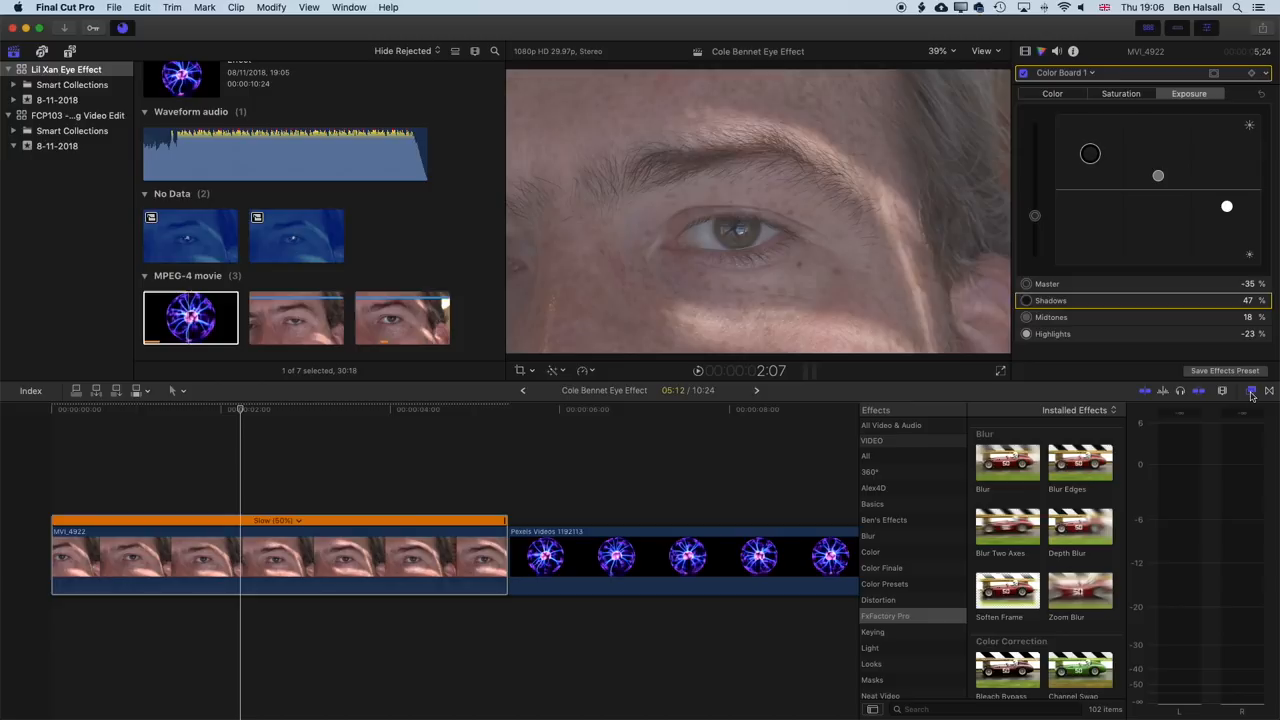
Apply Colorize from the Effects browser and set Remap Black To a dark blue
{"action": "left_click", "coordinate": [870, 552]}
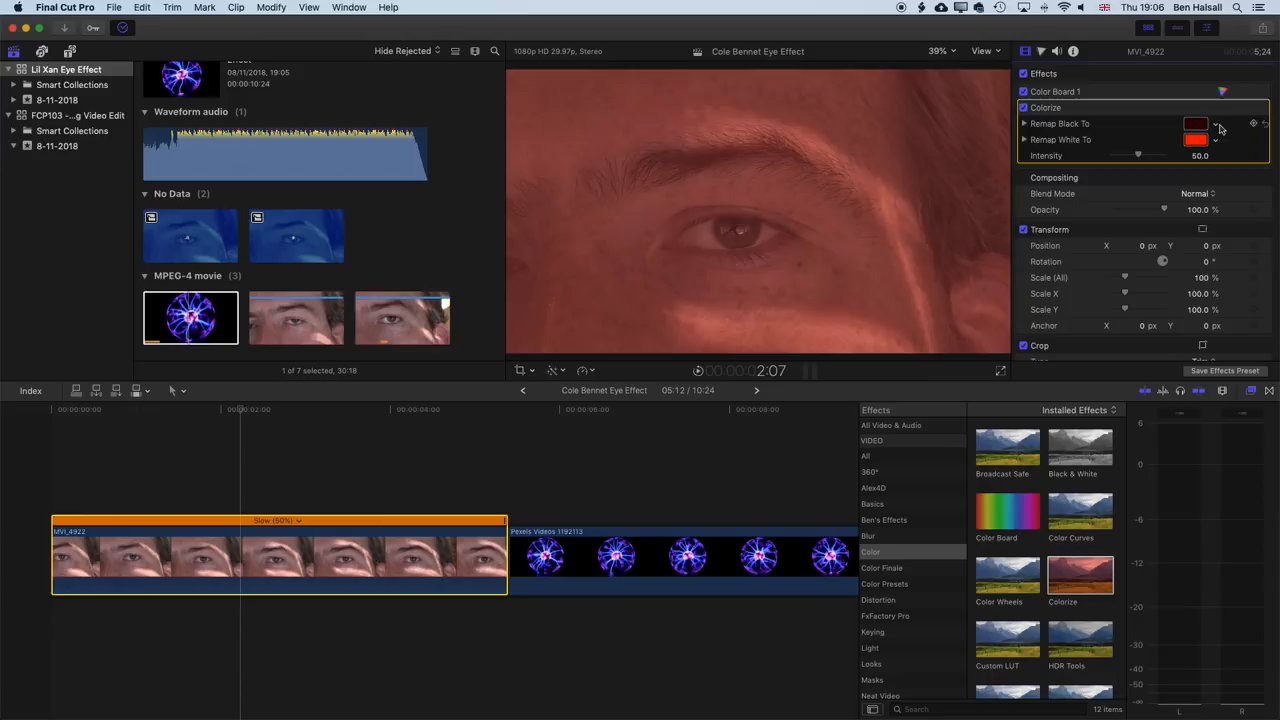
{"action": "left_click", "coordinate": [1196, 123]}
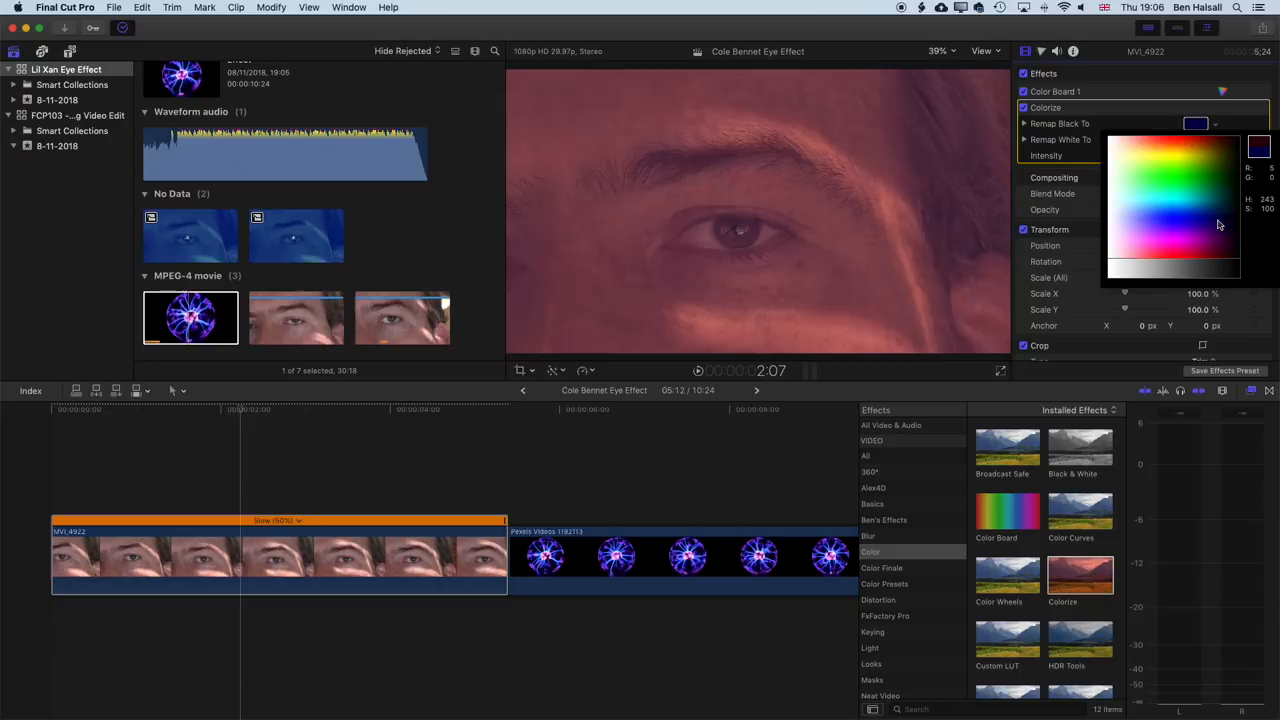
{"action": "left_click", "coordinate": [1191, 231]}
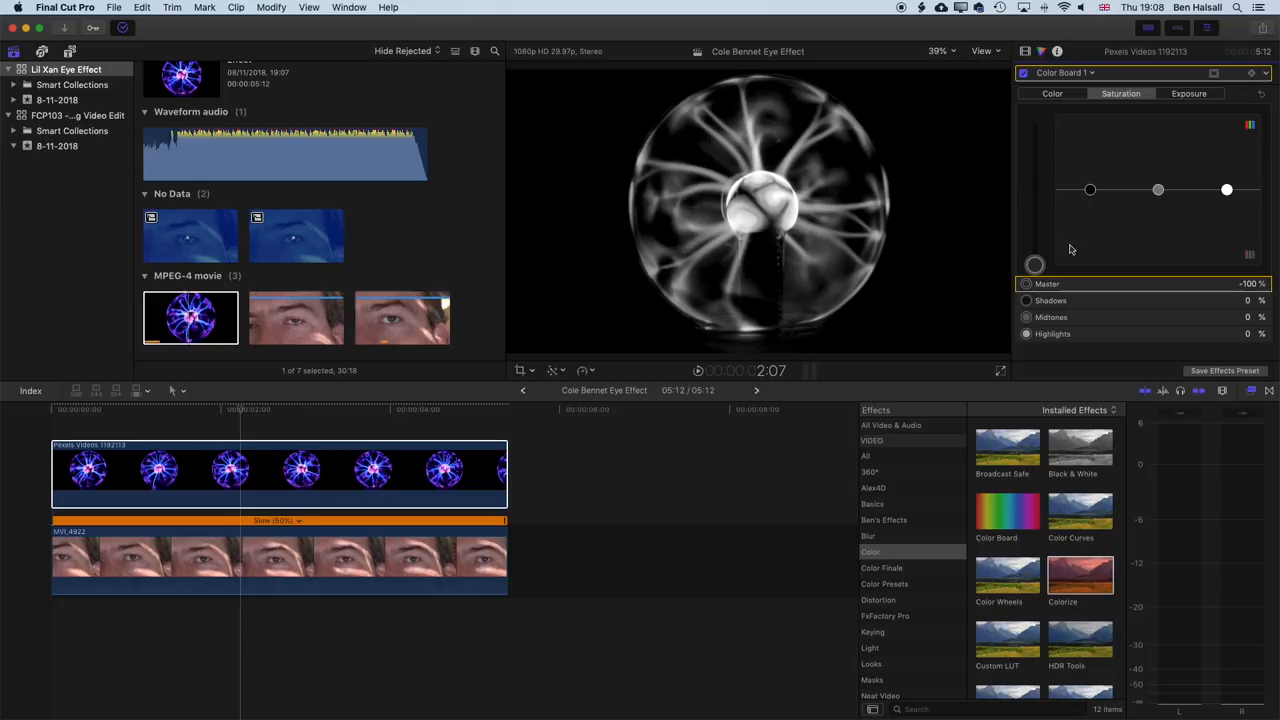
Drop the plasma clip's Saturation Master to -100% and reselect the clip
{"action": "left_click", "coordinate": [1189, 93]}
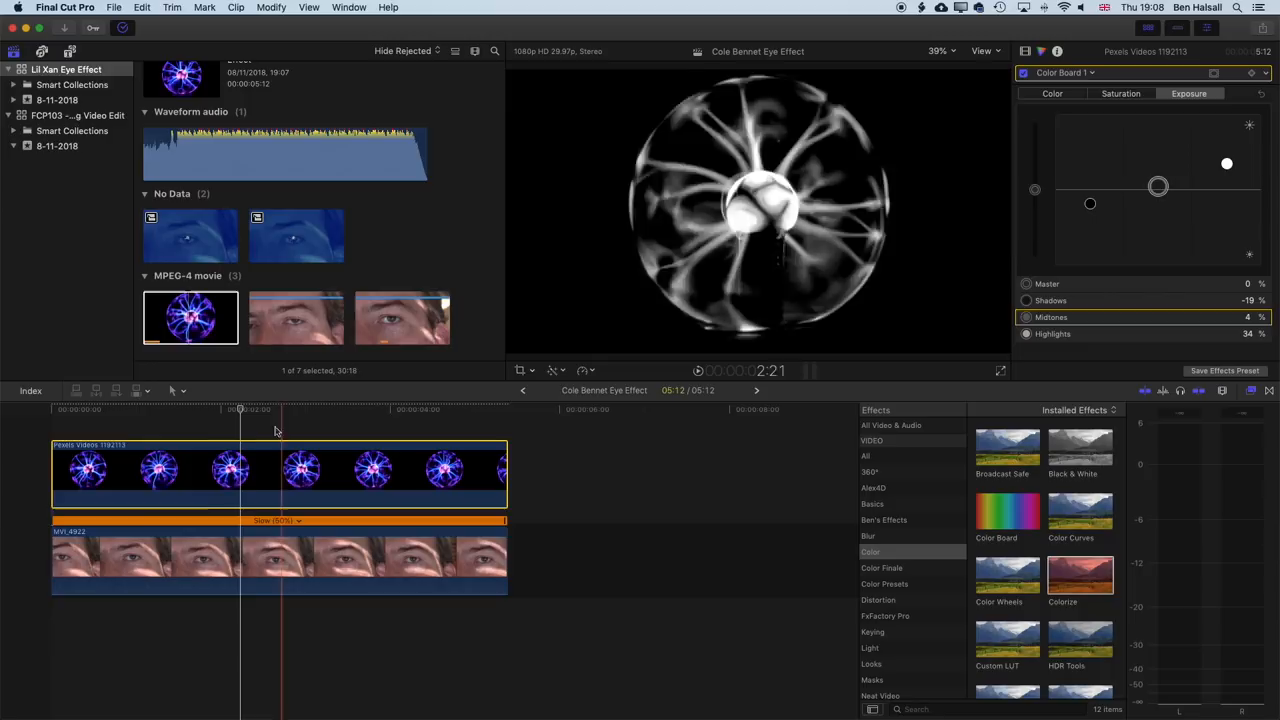
{"action": "left_click", "coordinate": [240, 410]}
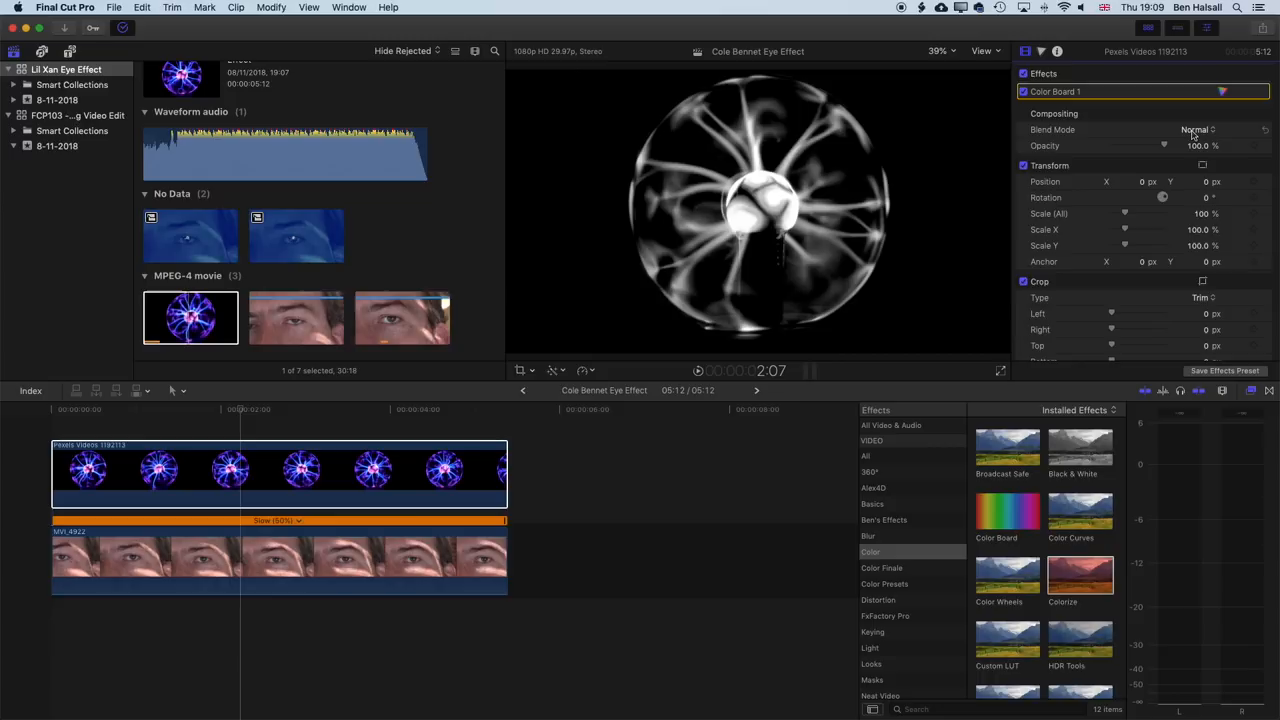
Set the plasma clip to Lighten blend mode and enable on-screen Transform controls
{"action": "left_click", "coordinate": [1197, 129]}
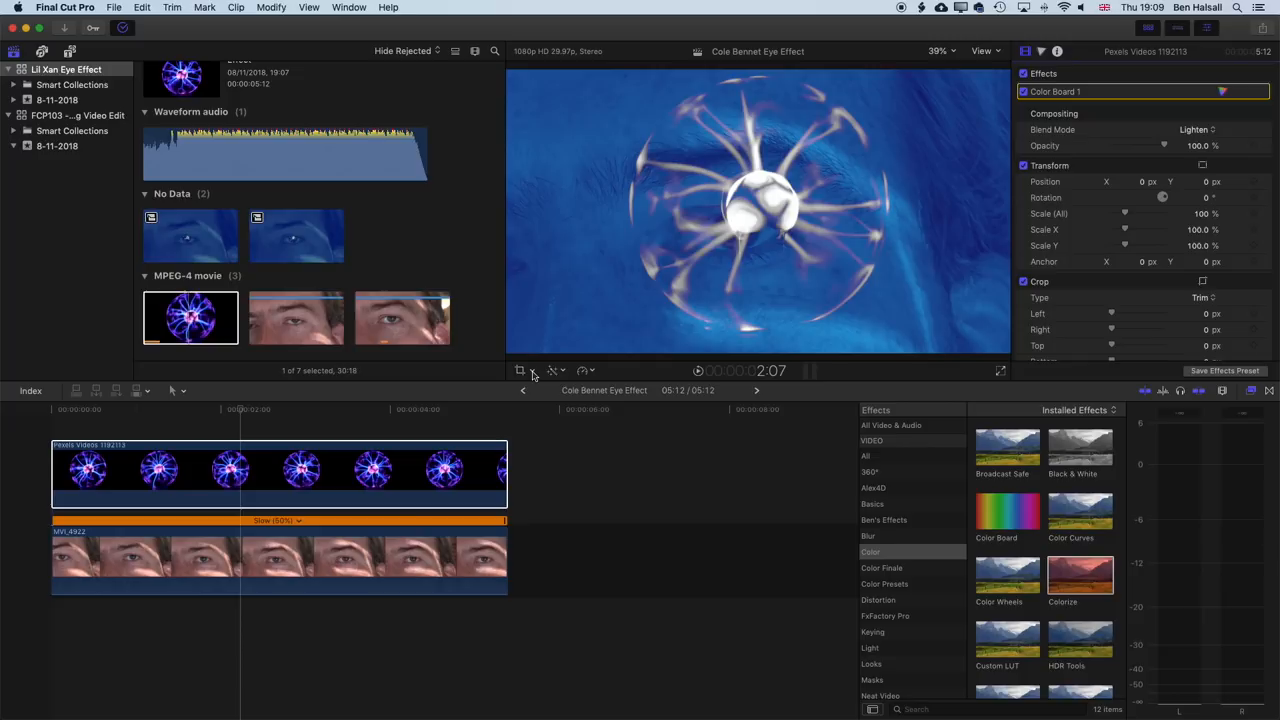
{"action": "left_click", "coordinate": [519, 370]}
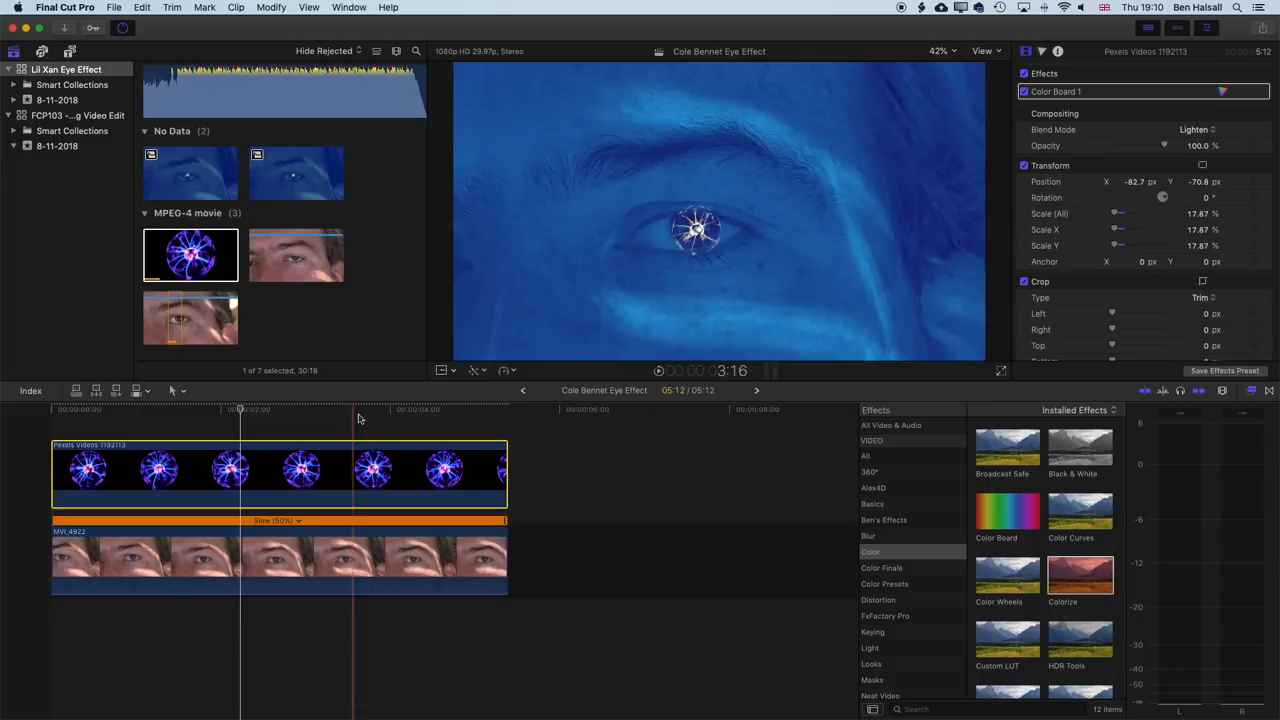
{"action": "left_click", "coordinate": [241, 410]}
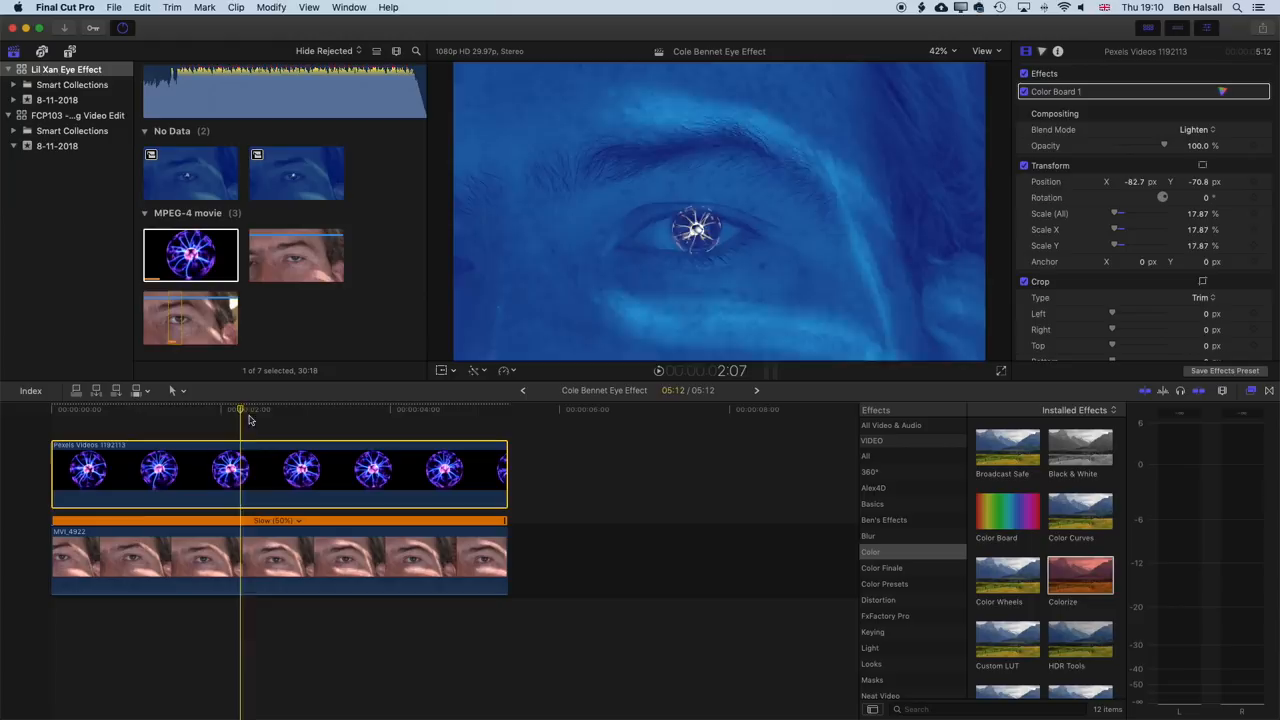
Zoom the viewer to 200% from the zoom pop-up menu
{"action": "left_click", "coordinate": [943, 51]}
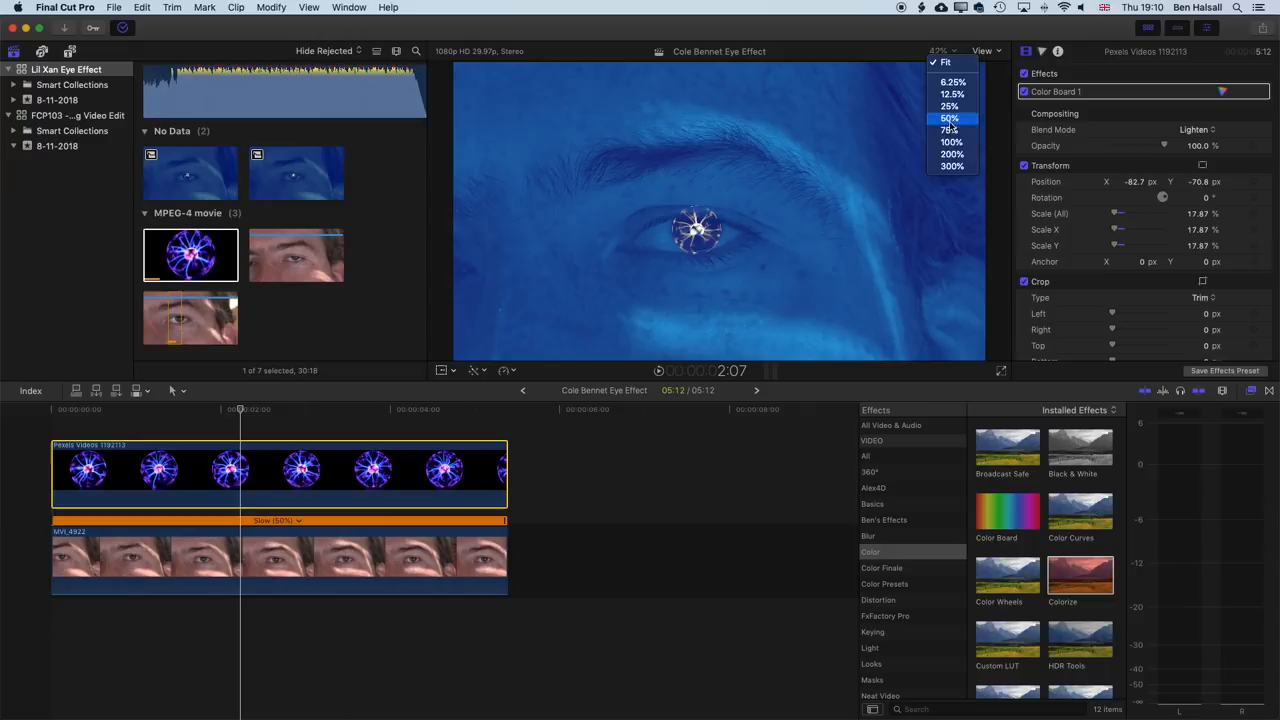
{"action": "left_click", "coordinate": [951, 154]}
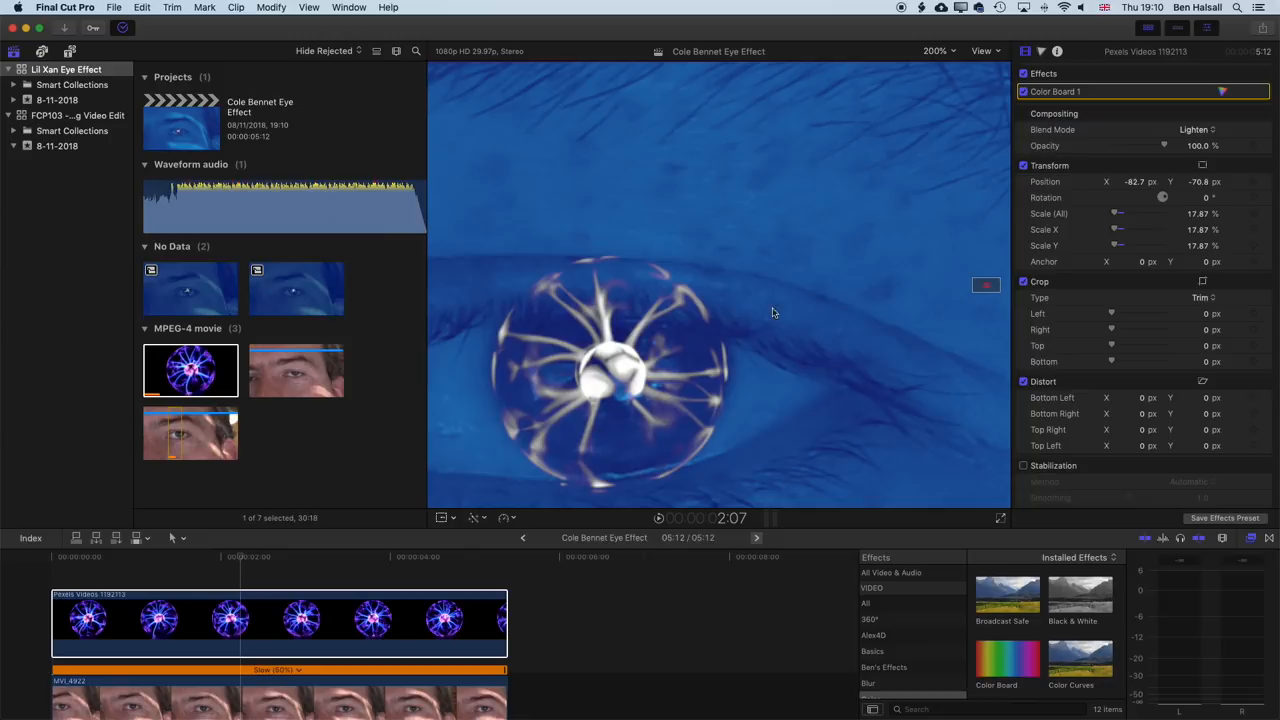
{"action": "left_click", "coordinate": [937, 51]}
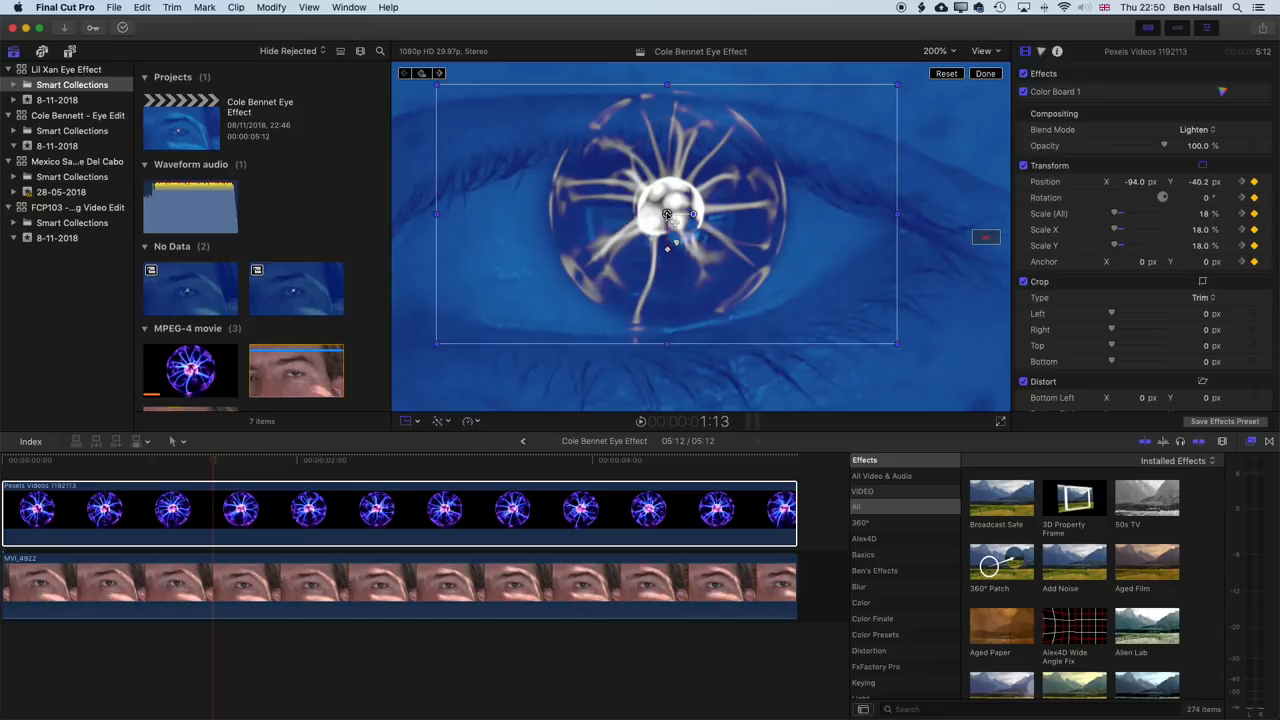
Drag the plasma ball down, across and back so it sits over the pupil
{"action": "left_click_drag", "start_coordinate": [667, 213], "coordinate": [665, 230]}
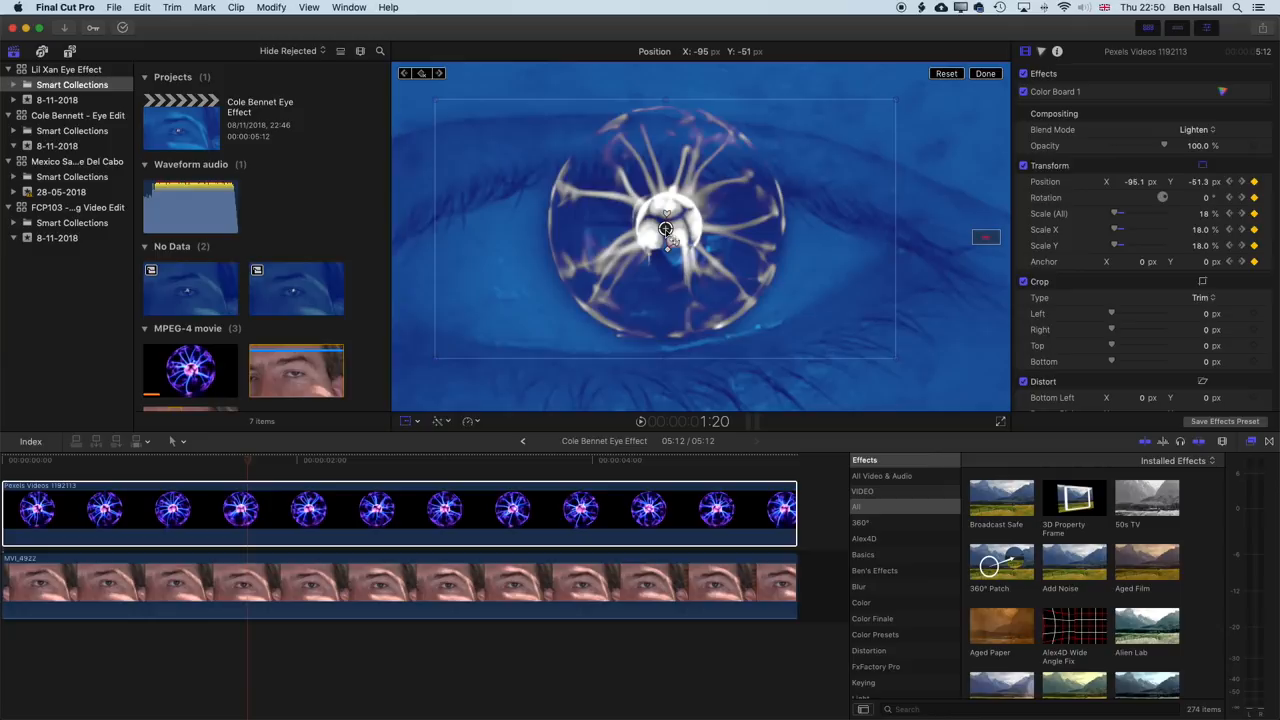
{"action": "left_click_drag", "start_coordinate": [665, 228], "coordinate": [790, 213]}
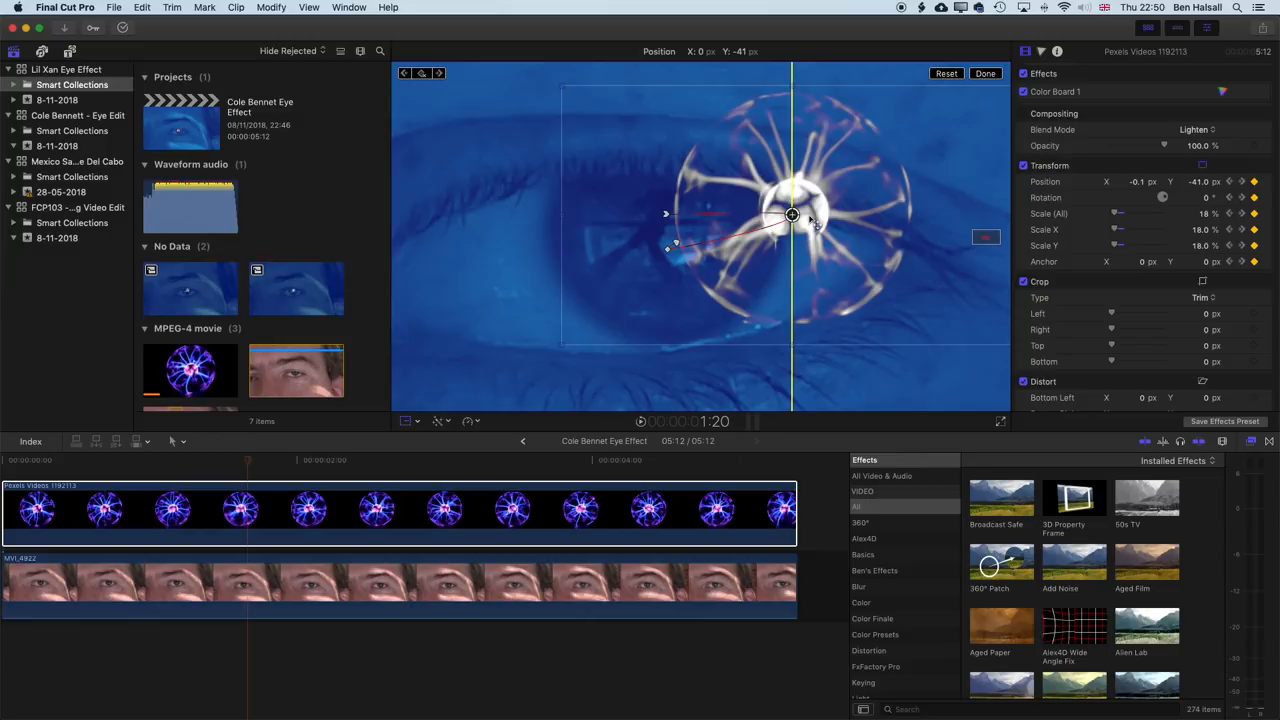
{"action": "left_click_drag", "start_coordinate": [790, 214], "coordinate": [683, 230]}
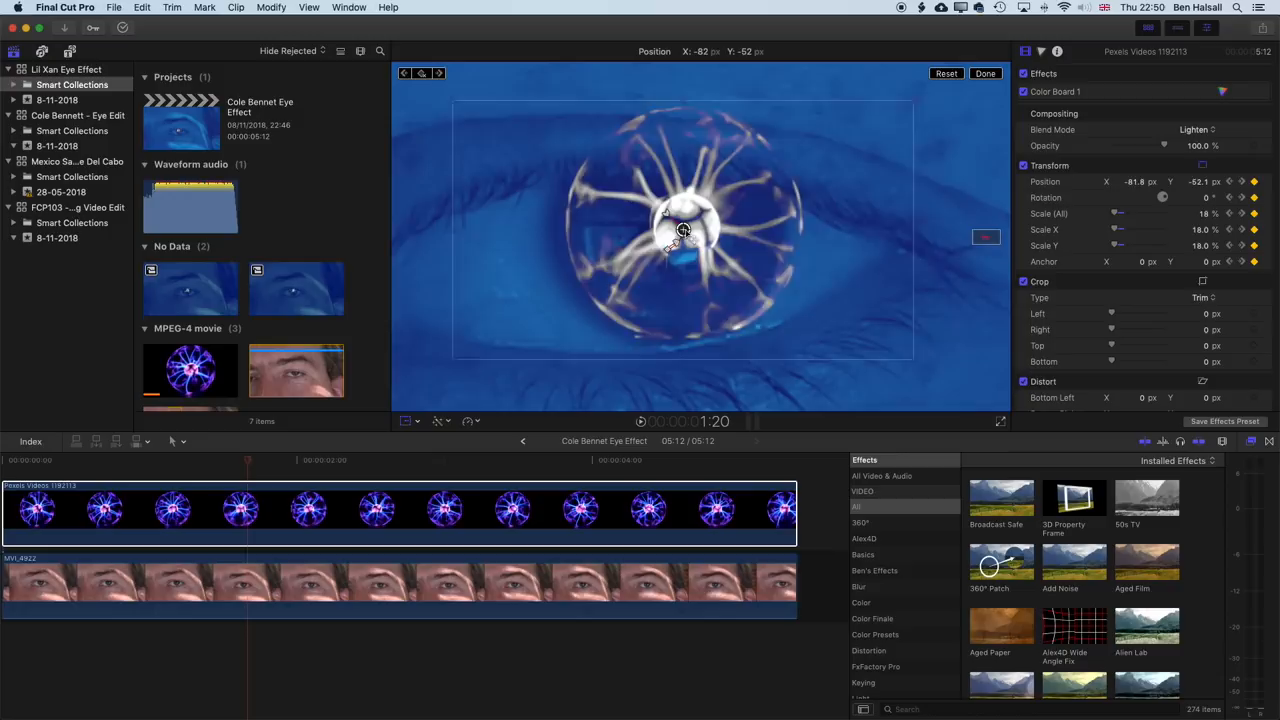
{"action": "left_click_drag", "start_coordinate": [683, 231], "coordinate": [665, 237]}
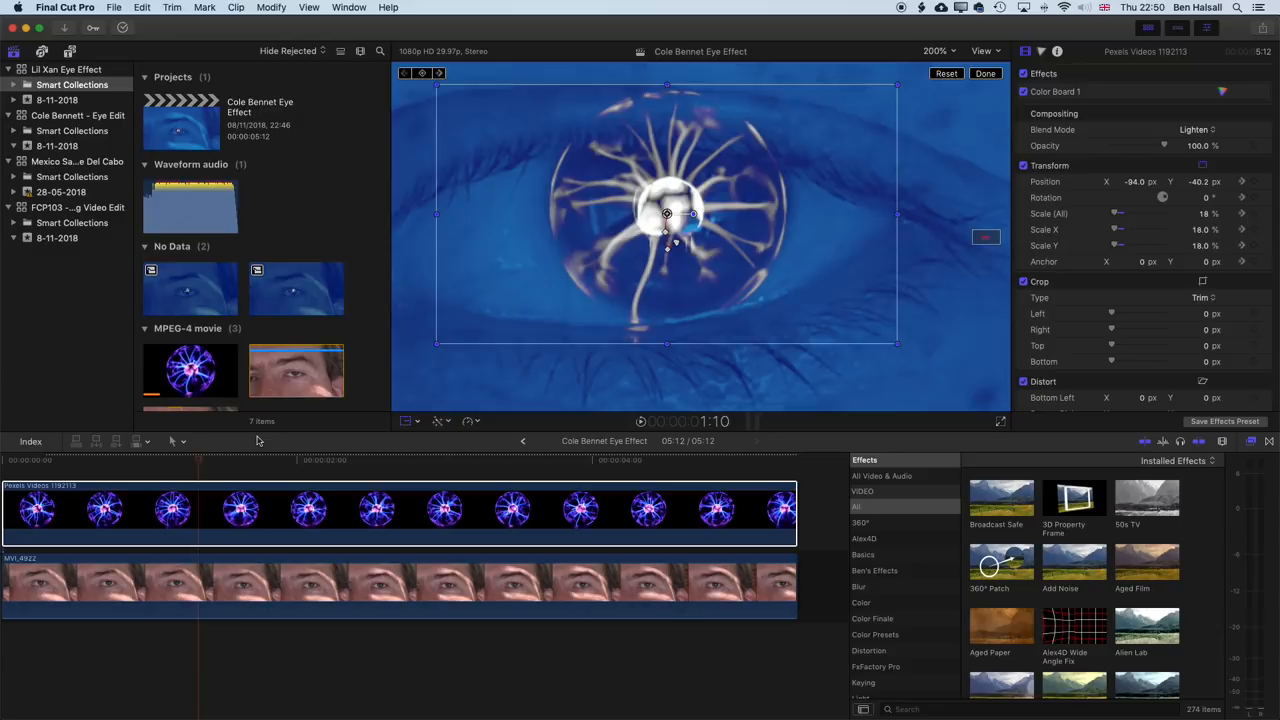
Go back to the opening frames and drag the plasma ball onto the pupil
{"action": "left_click_drag", "start_coordinate": [667, 213], "coordinate": [688, 186]}
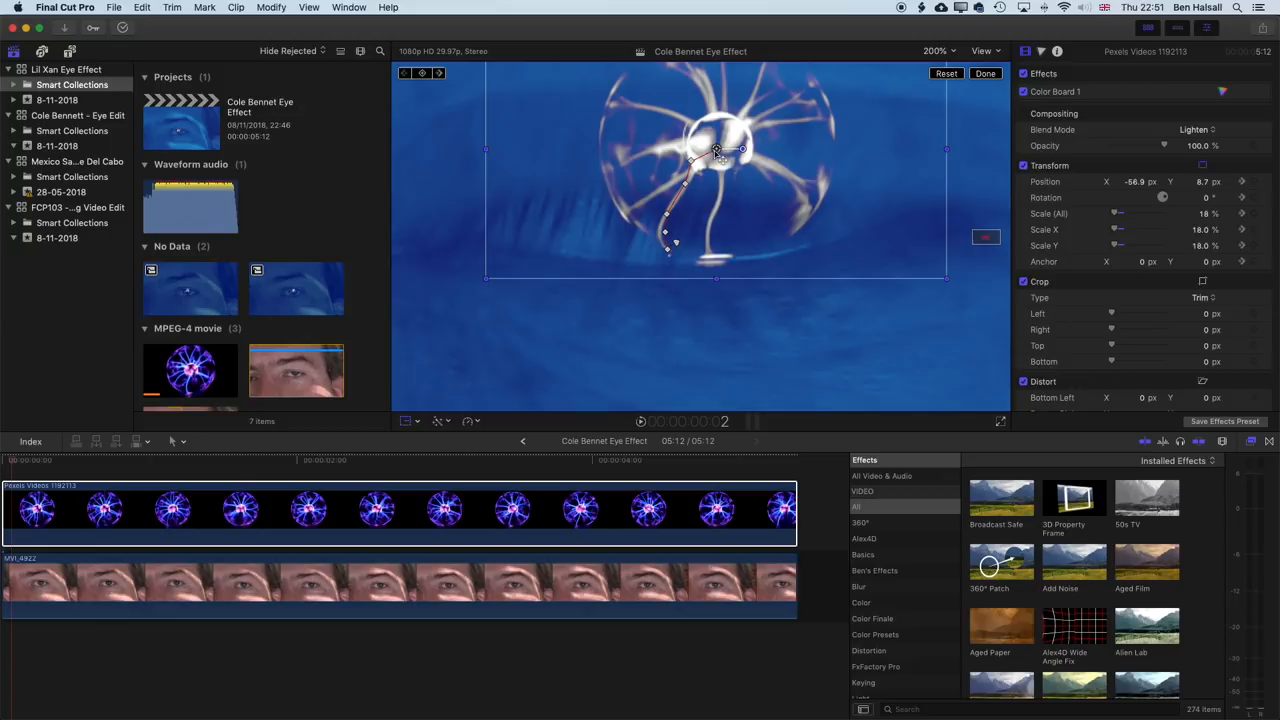
{"action": "left_click_drag", "start_coordinate": [716, 150], "coordinate": [720, 137]}
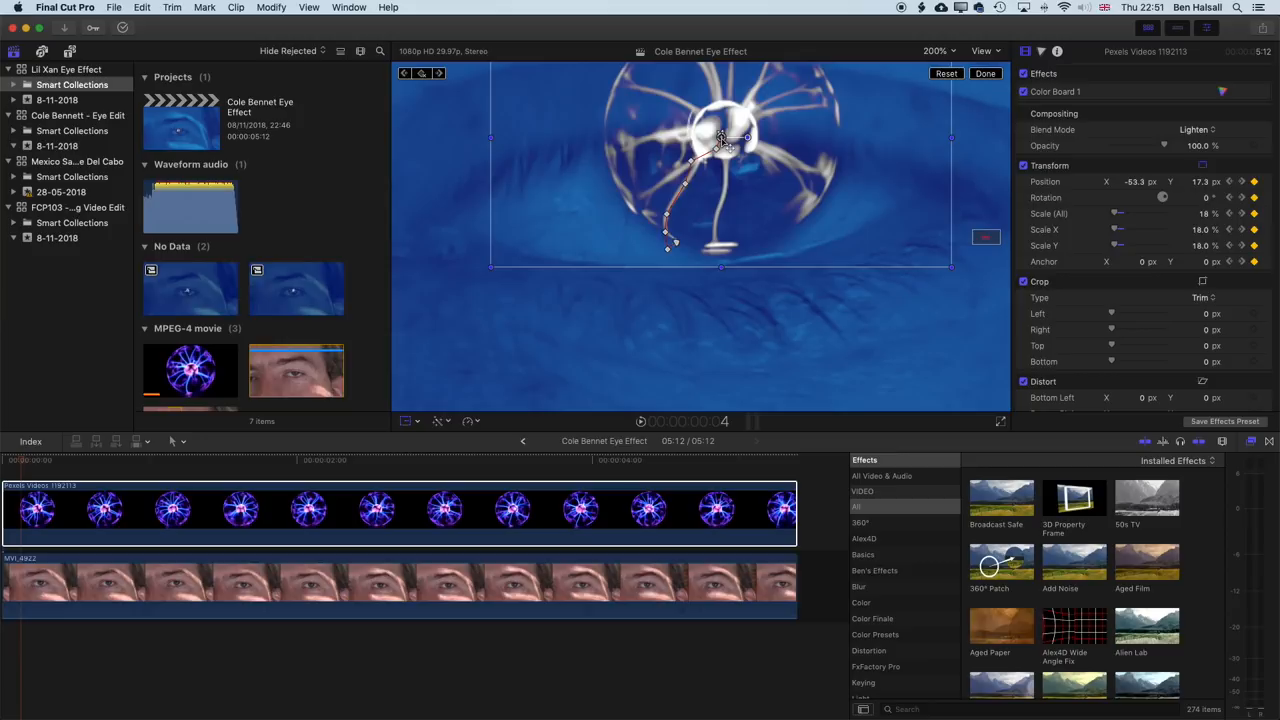
Move the playhead near 4:00 and drag the plasma ball left over the pupil
{"action": "left_click", "coordinate": [315, 459]}
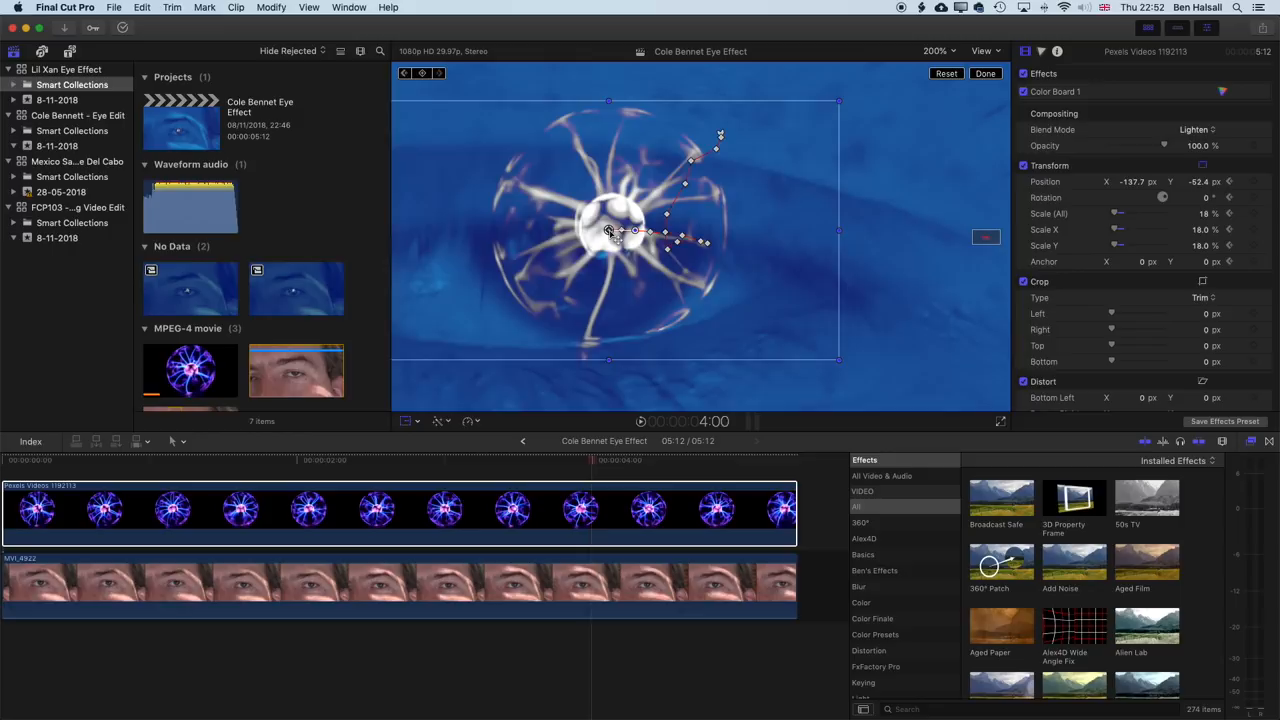
{"action": "left_click_drag", "start_coordinate": [608, 232], "coordinate": [545, 235]}
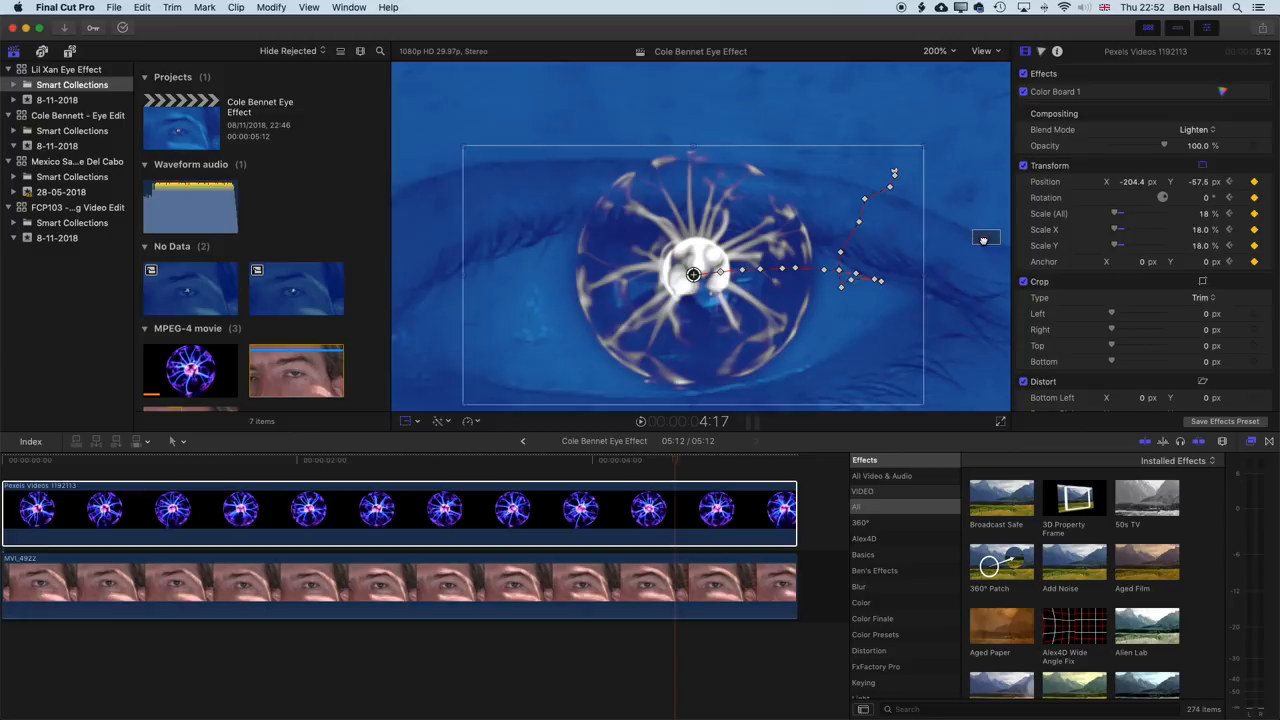
{"action": "left_click_drag", "start_coordinate": [693, 274], "coordinate": [650, 222]}
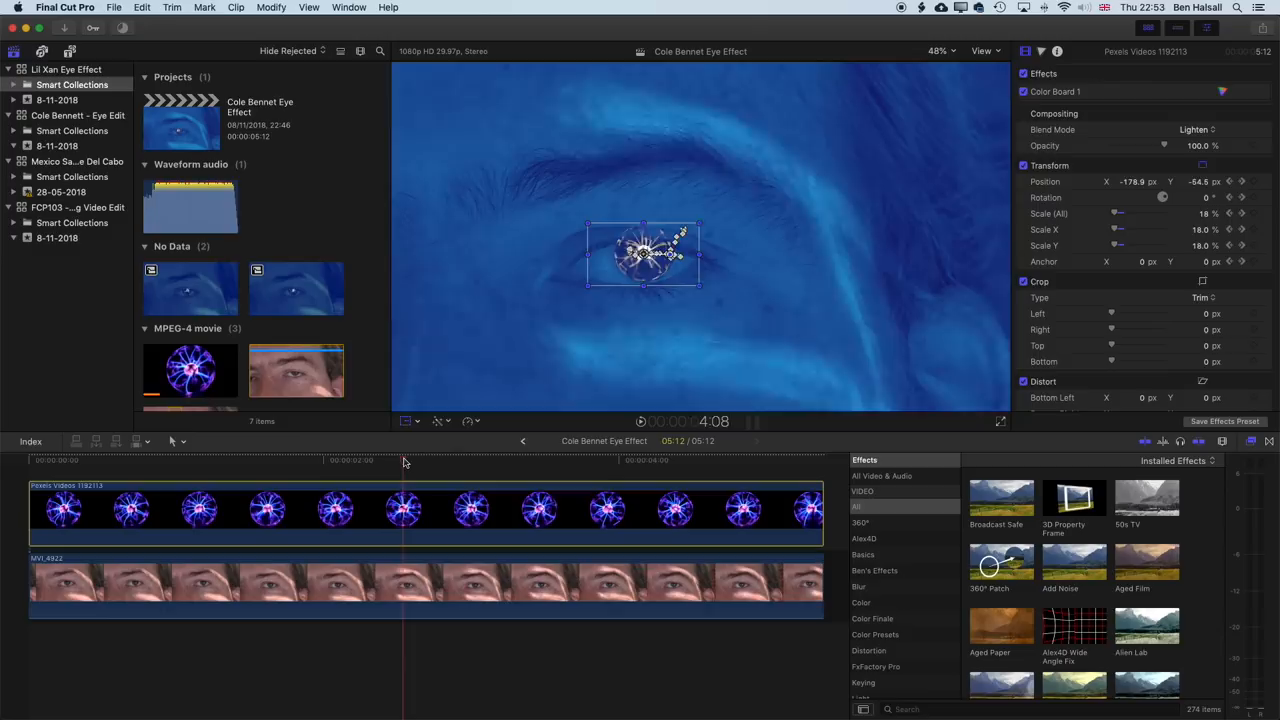
Browse the mask effects available for the plasma ball clip
{"action": "left_click", "coordinate": [403, 460]}
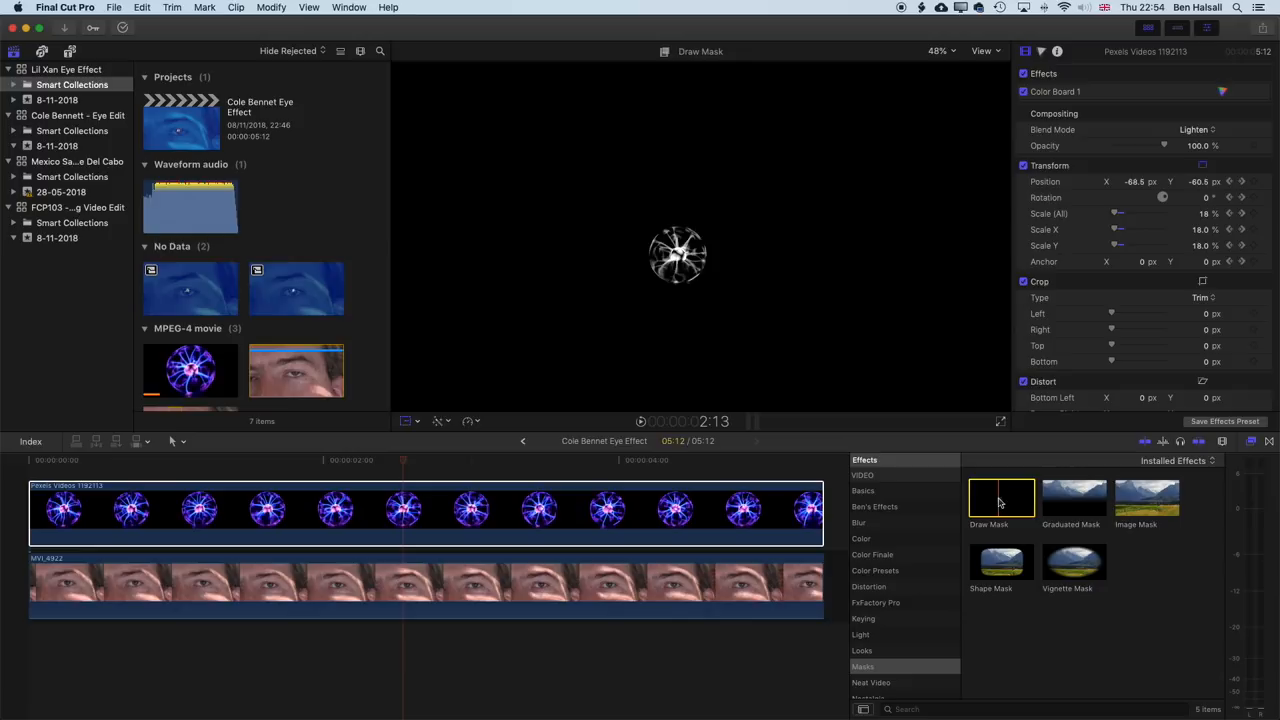
Apply the Draw Mask effect to the plasma ball clip
{"action": "double_click", "coordinate": [1001, 497]}
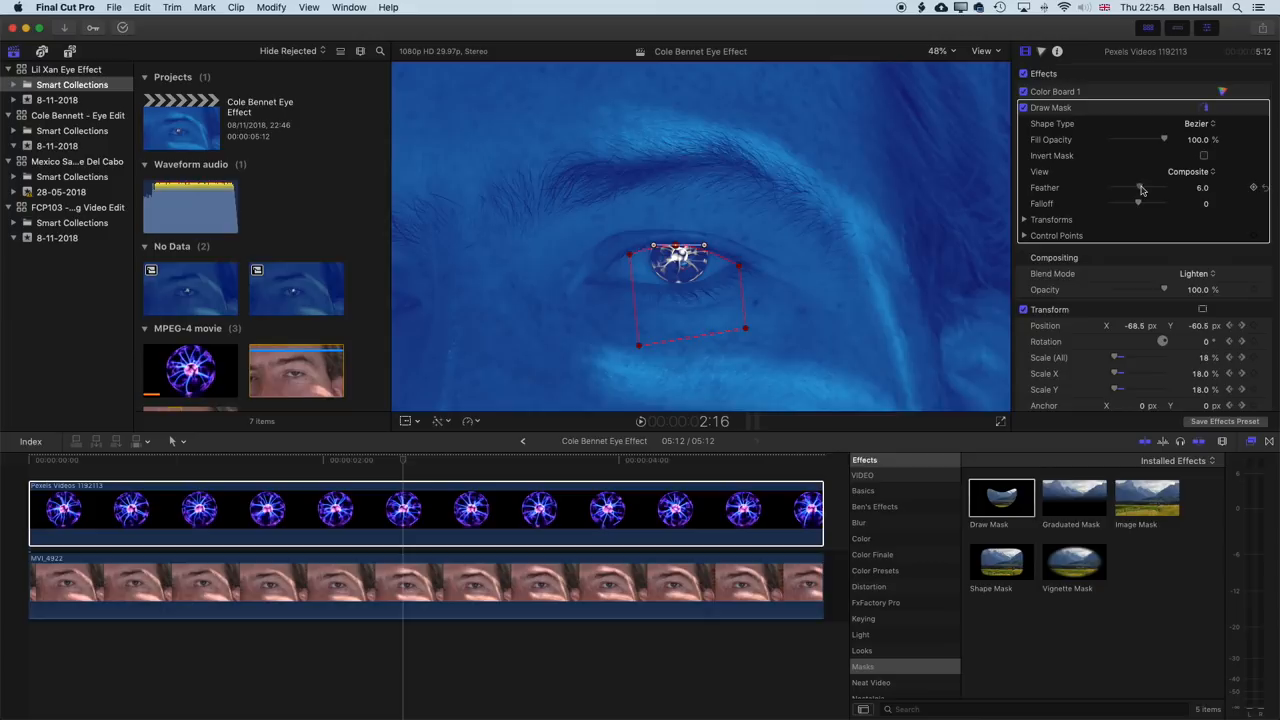
Raise the Draw Mask feather to 39 to soften the ball's edge
{"action": "left_click_drag", "start_coordinate": [1138, 187], "coordinate": [1148, 187]}
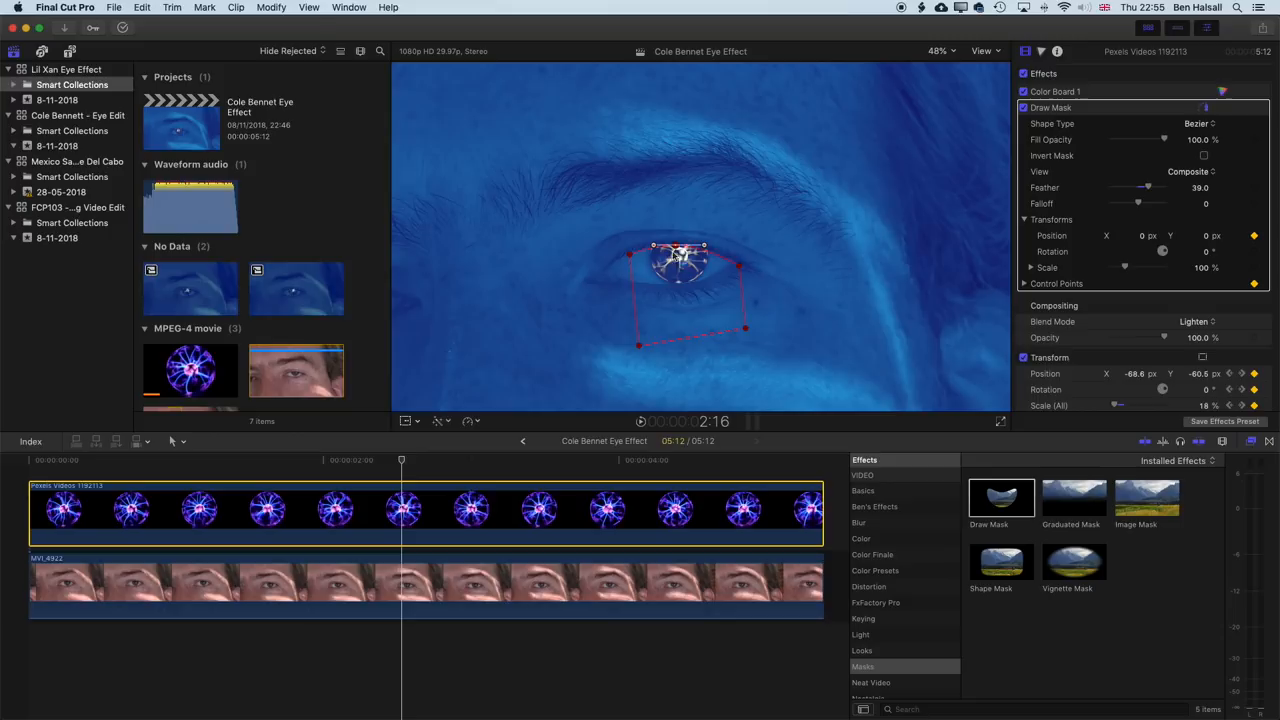
Magnify the viewer to 200% and go to the clip's opening frames
{"action": "left_click", "coordinate": [937, 51]}
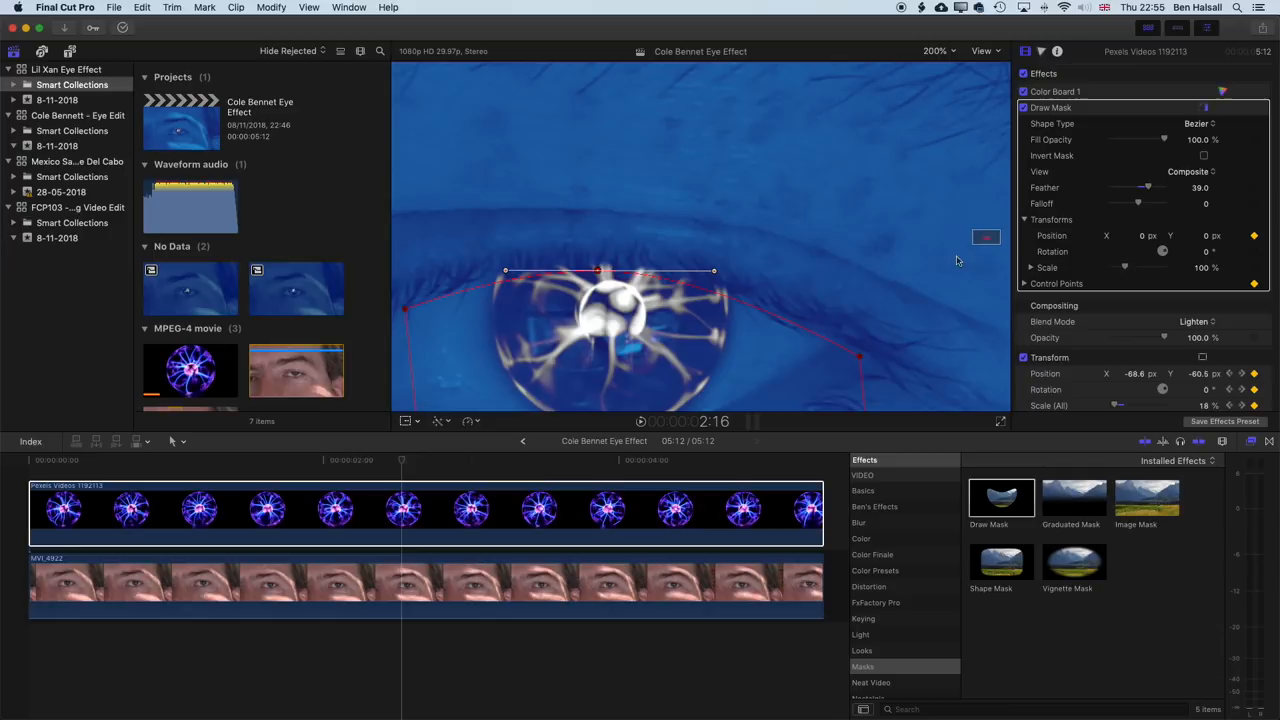
{"action": "left_click", "coordinate": [377, 460]}
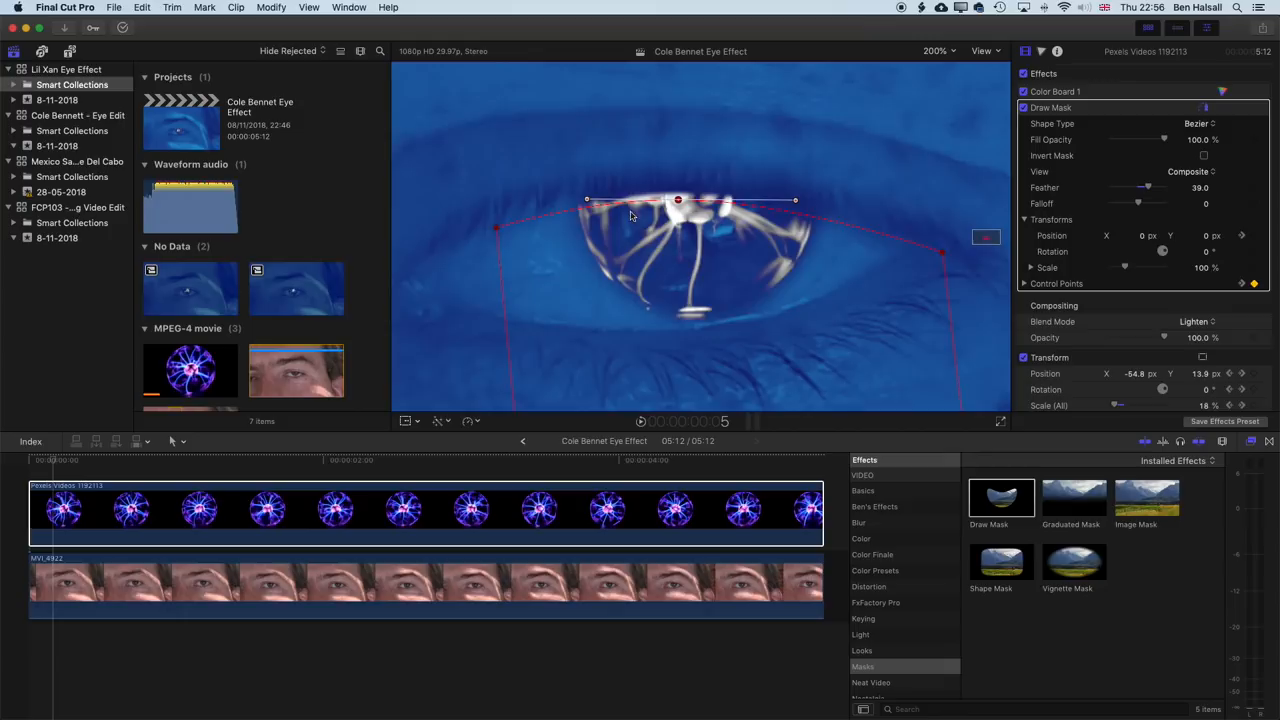
Reposition the plasma ball over the pupil at a later frame
{"action": "left_click_drag", "start_coordinate": [678, 200], "coordinate": [678, 218]}
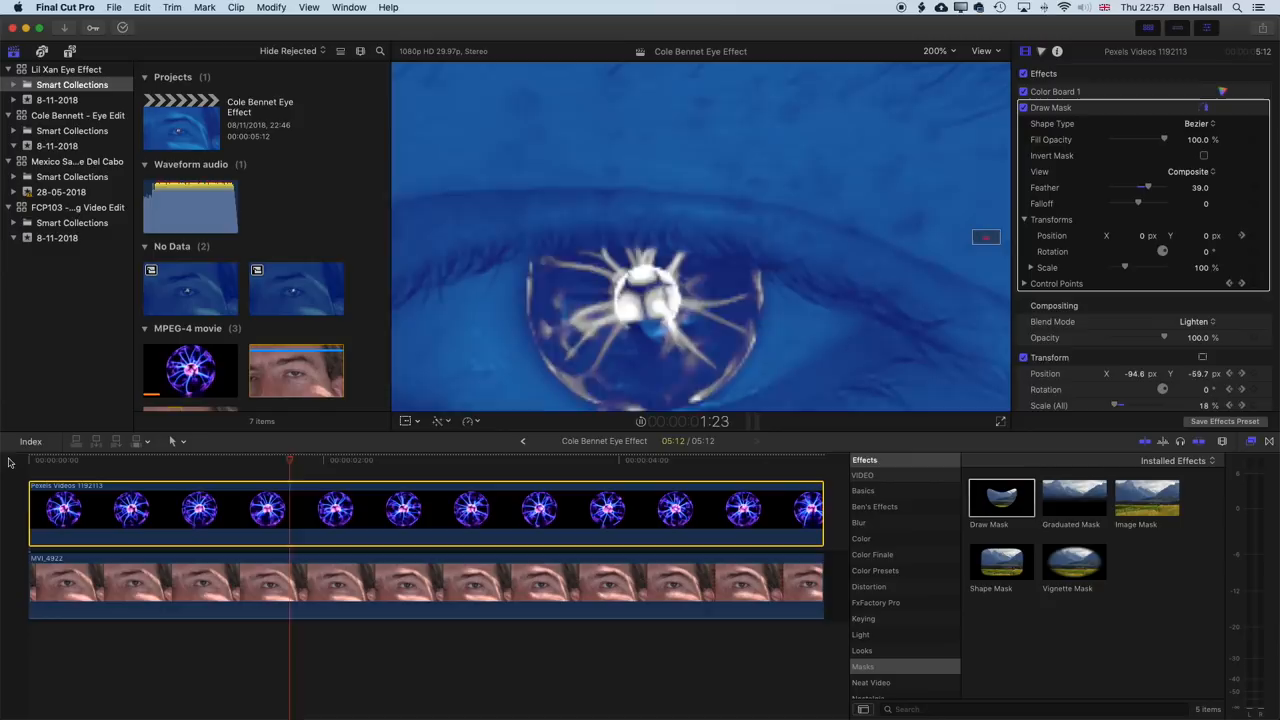
Skim to around four seconds and keyframe the Draw Mask along the eyelid
{"action": "left_click", "coordinate": [492, 459]}
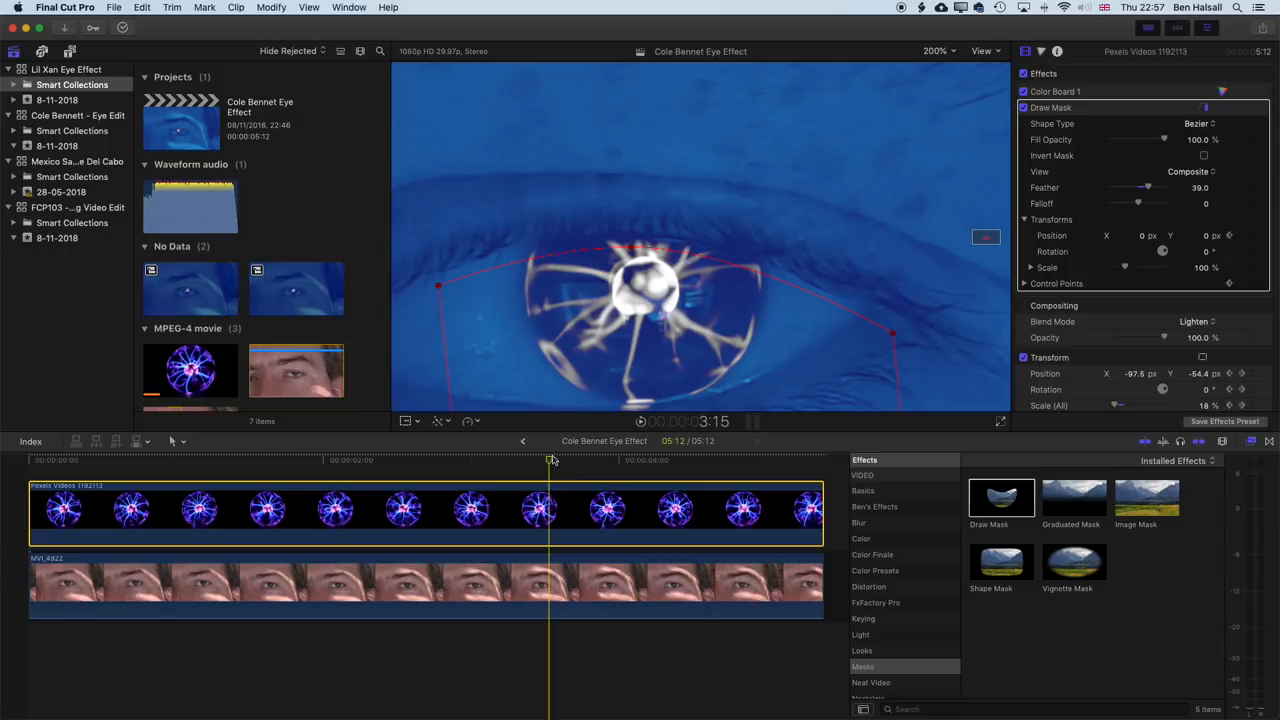
{"action": "left_click_drag", "start_coordinate": [890, 333], "coordinate": [898, 332]}
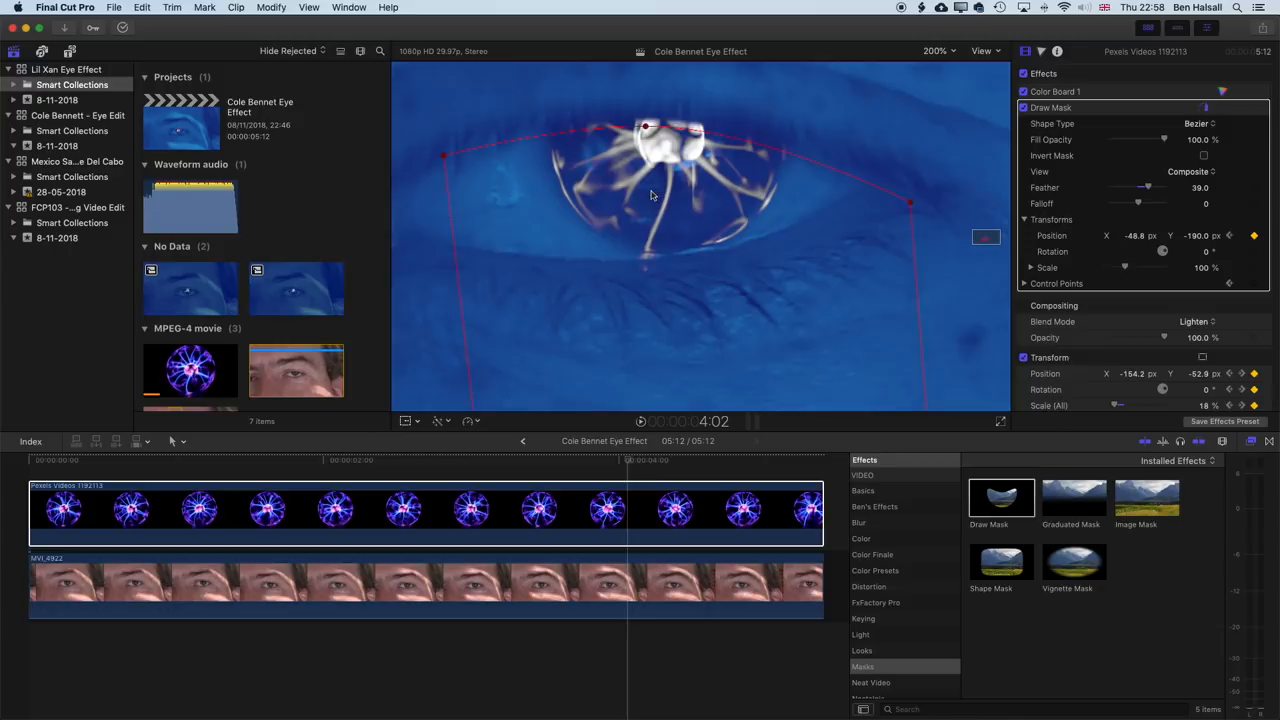
{"action": "left_click", "coordinate": [687, 460]}
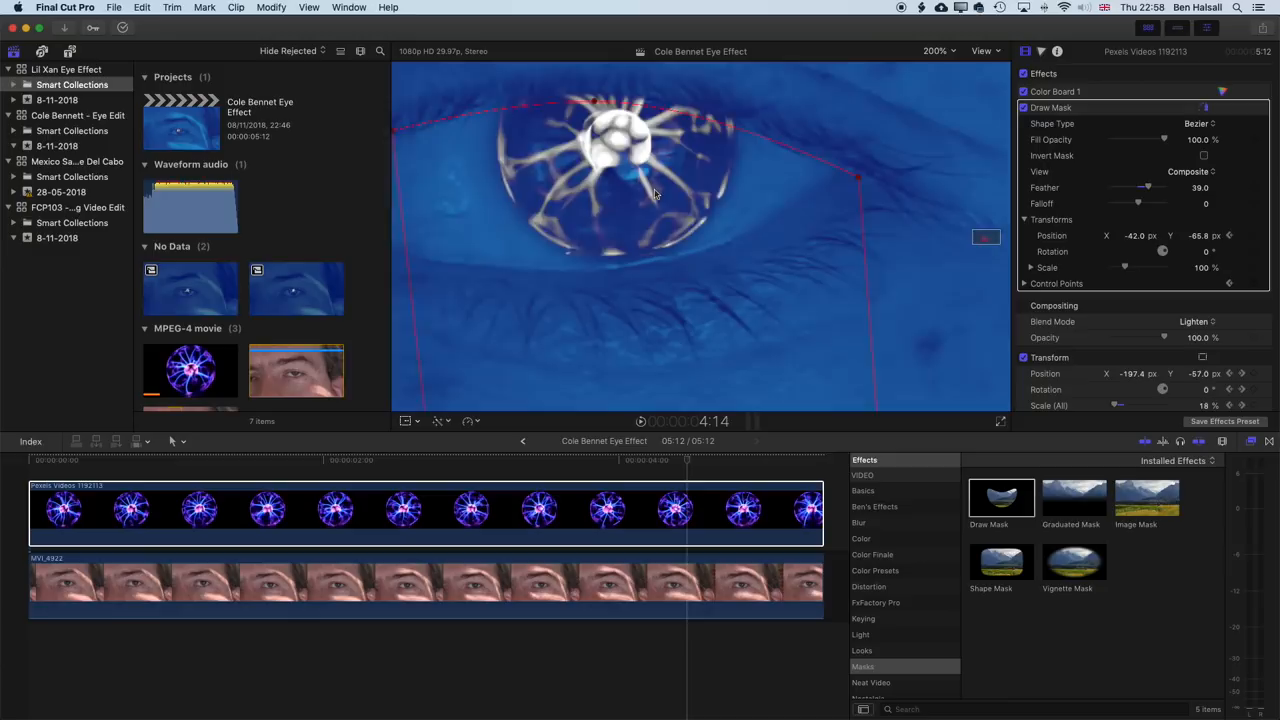